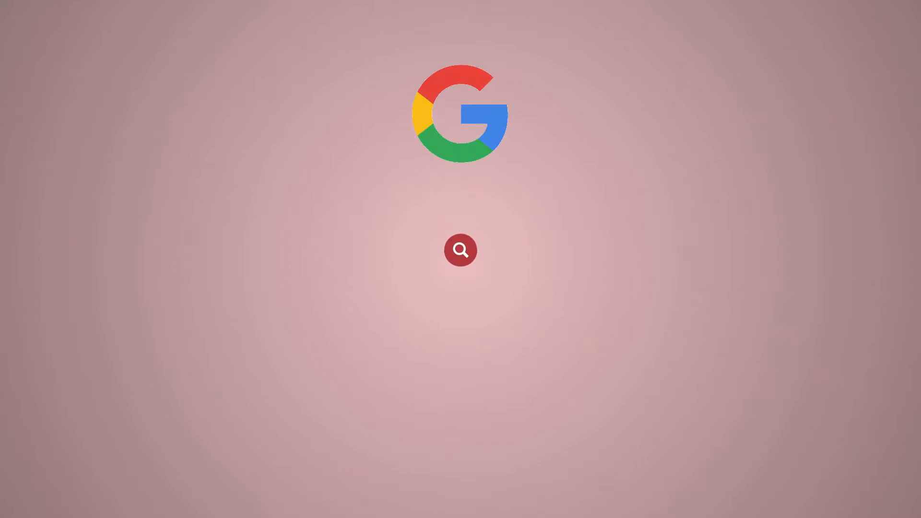
- Bring up the Redserve user's cPanel dashboard listing CpCleaner among the Files tools
{"action": "type", "text": "Redserve"}
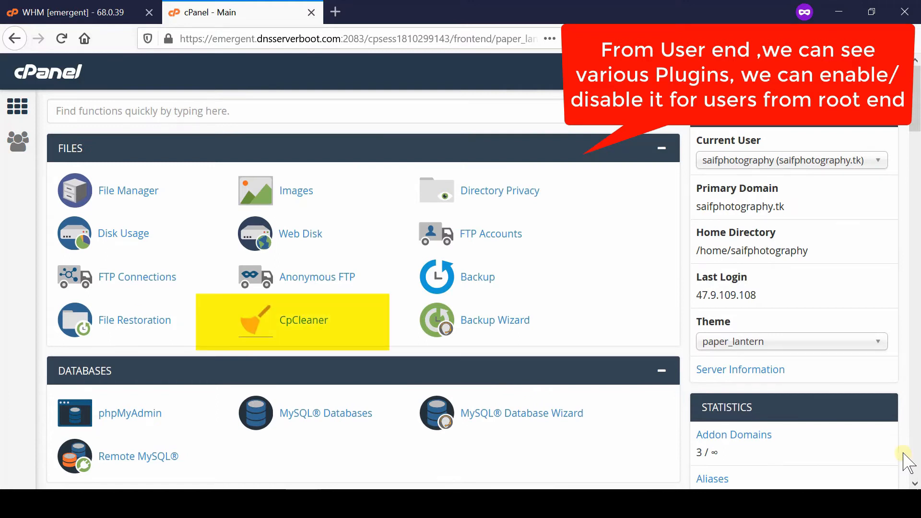
{"action": "mouse_move", "coordinate": [522, 378]}
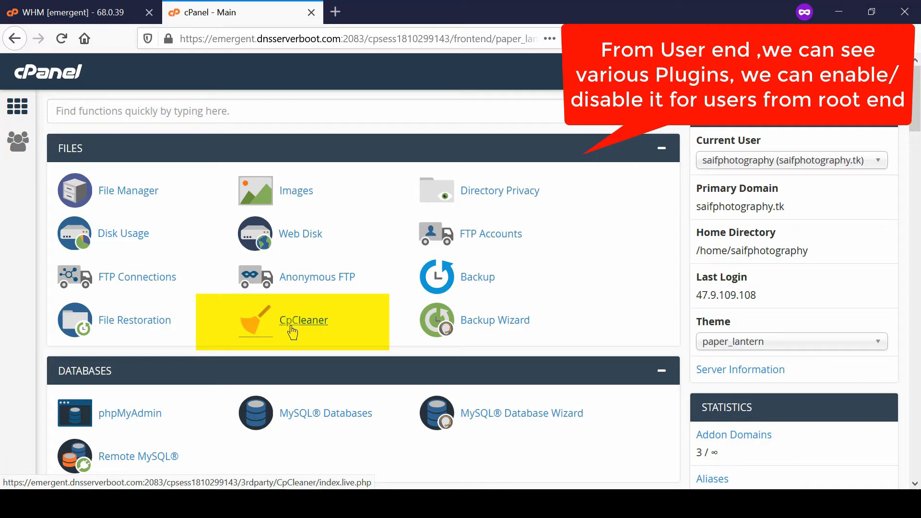
- Return to the WHM root administrator home page
{"action": "left_click", "coordinate": [77, 12]}
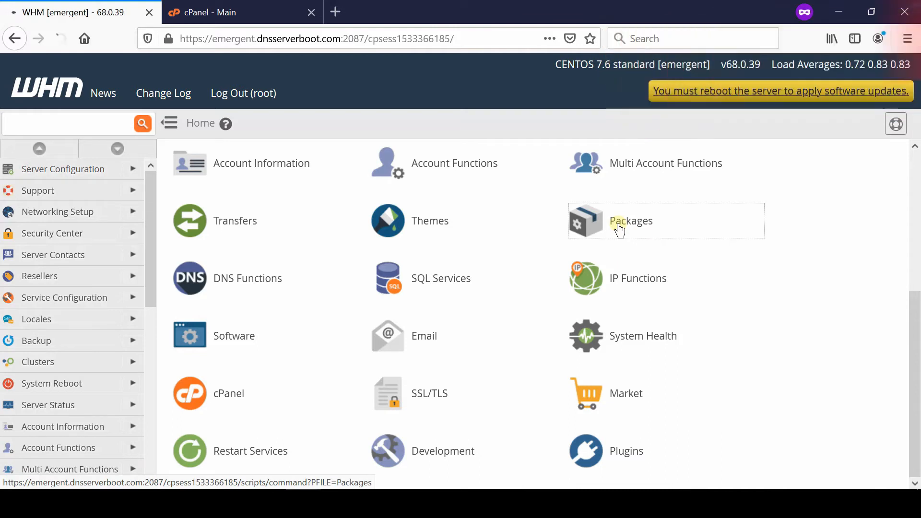
- Reach the Feature Manager through the Packages category
{"action": "left_click", "coordinate": [630, 221]}
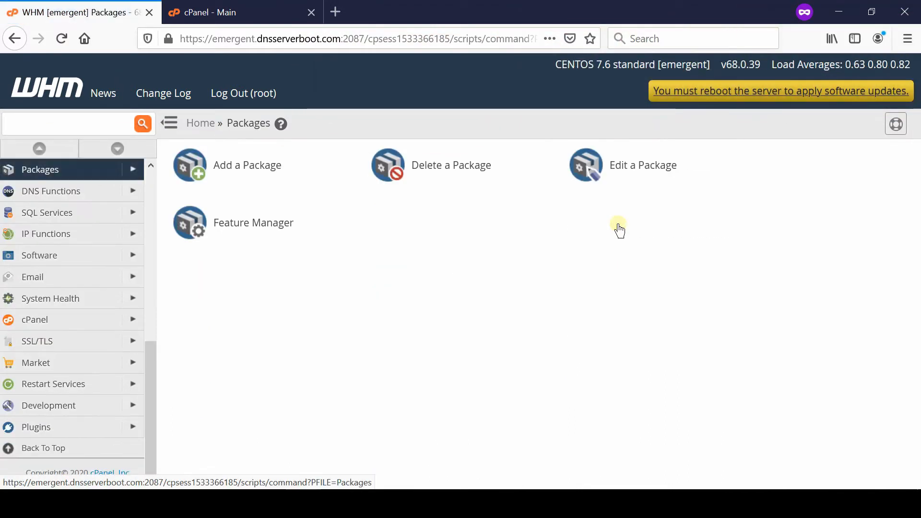
{"action": "mouse_move", "coordinate": [263, 242]}
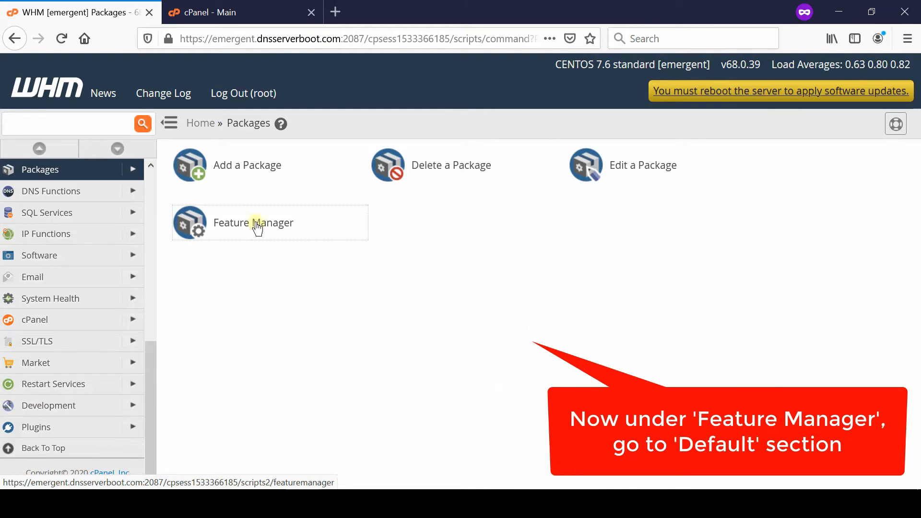
{"action": "left_click", "coordinate": [253, 223]}
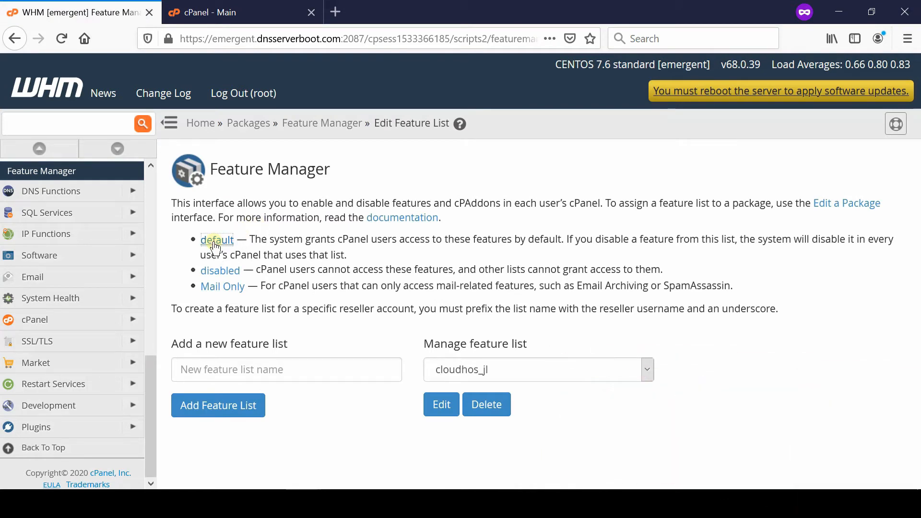
- Uncheck CpCleaner in the default feature list and save it
{"action": "left_click", "coordinate": [217, 239]}
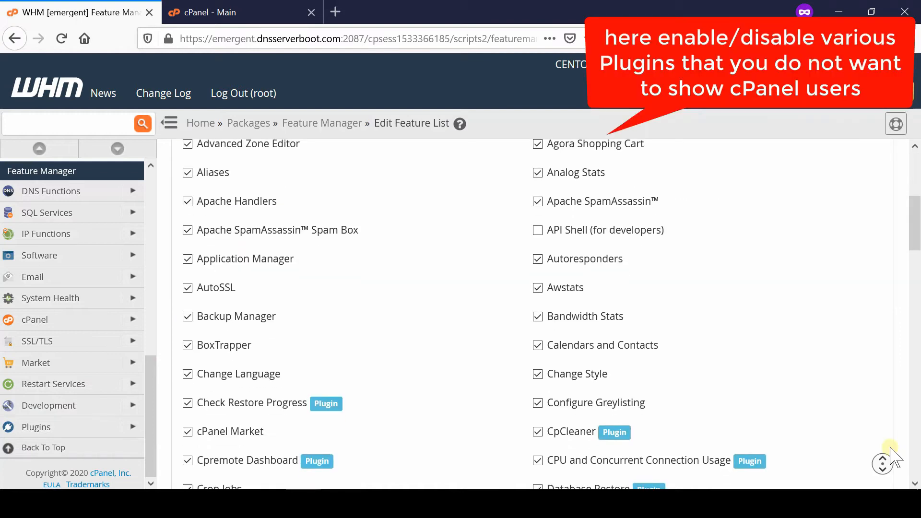
{"action": "scroll", "scroll_direction": "down", "scroll_amount": 3}
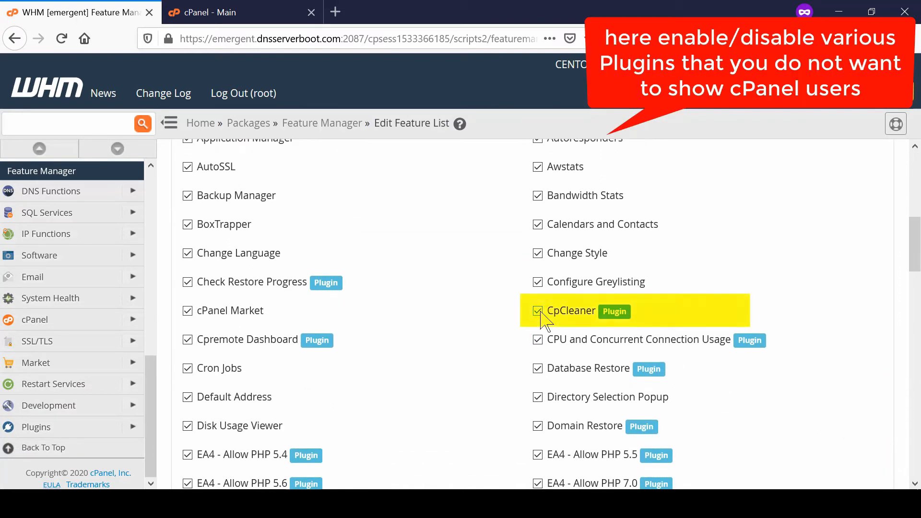
{"action": "left_click", "coordinate": [537, 311]}
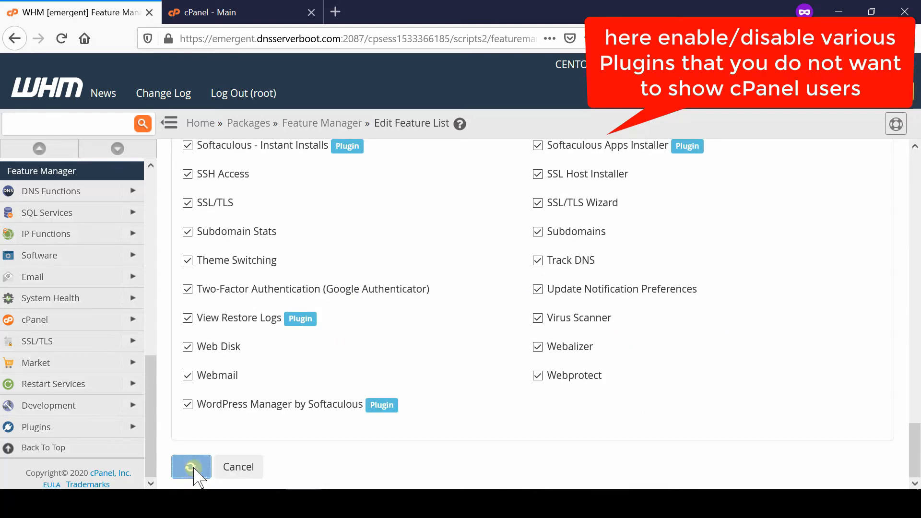
{"action": "left_click", "coordinate": [235, 12]}
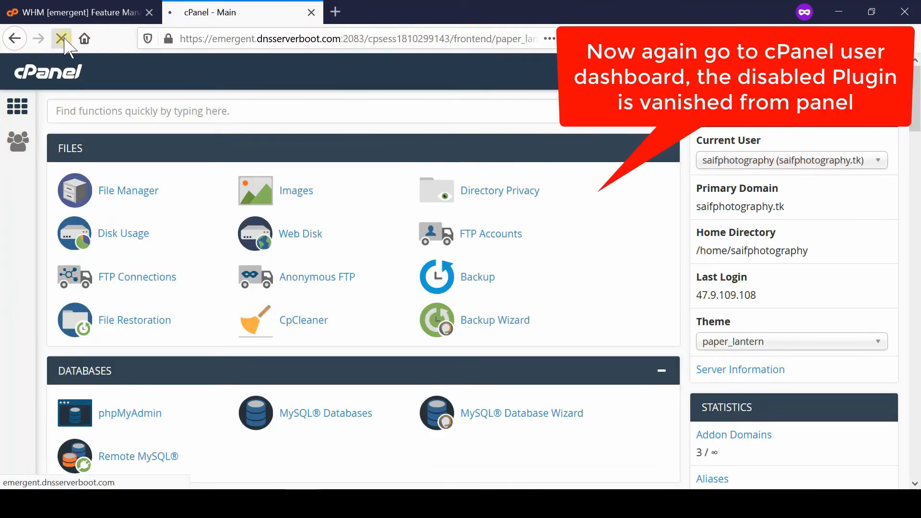
- Reload the cPanel user dashboard so CpCleaner no longer appears
{"action": "left_click", "coordinate": [62, 38]}
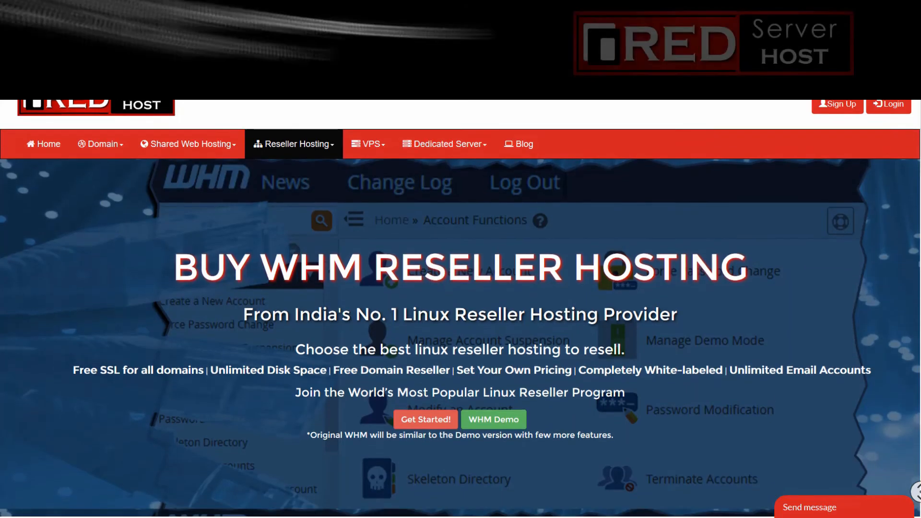
{"action": "scroll", "scroll_direction": "down", "scroll_amount": 3}
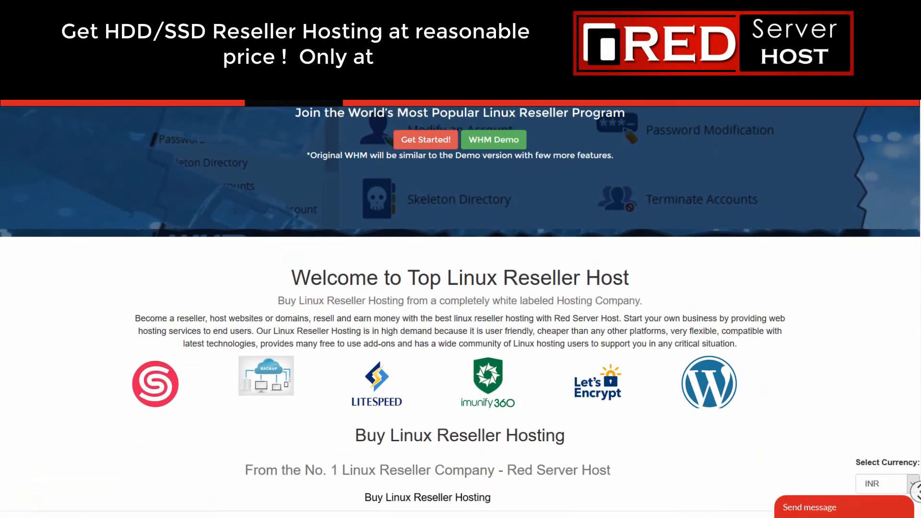
{"action": "scroll", "scroll_direction": "down", "scroll_amount": 3}
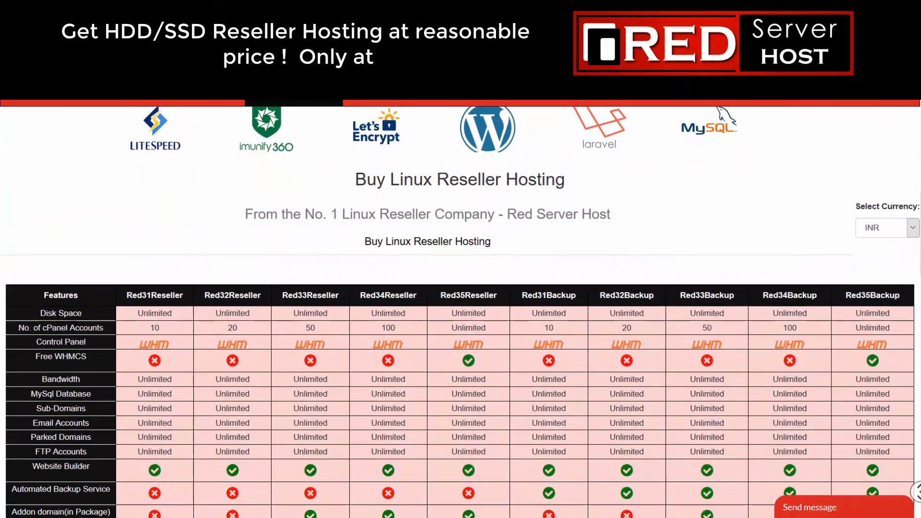
{"action": "scroll", "scroll_direction": "down", "scroll_amount": 3}
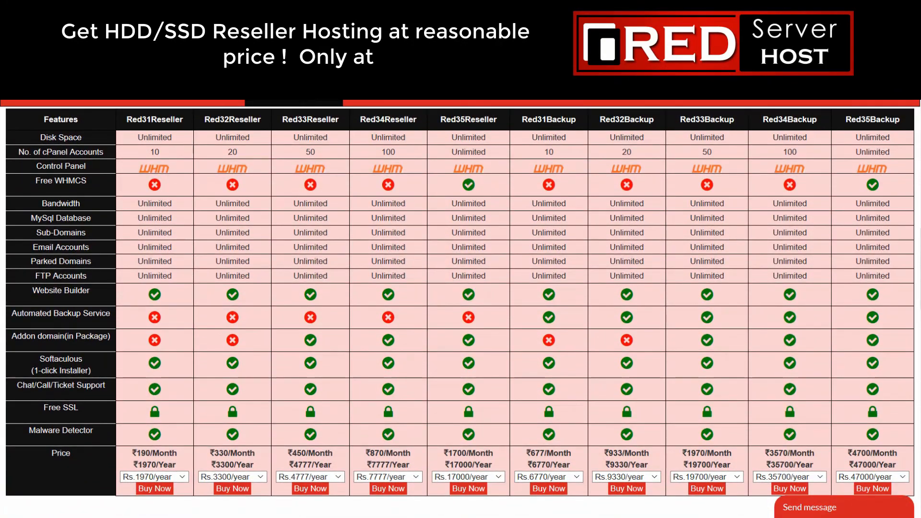